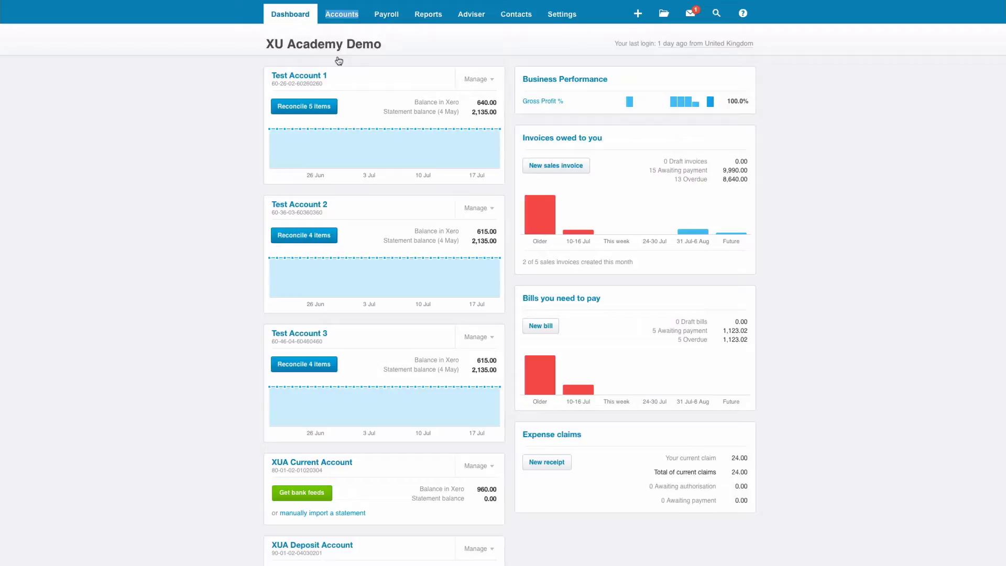
Open Sales Quotes on the Accepted tab to find QU-0065
left_click(341, 14)
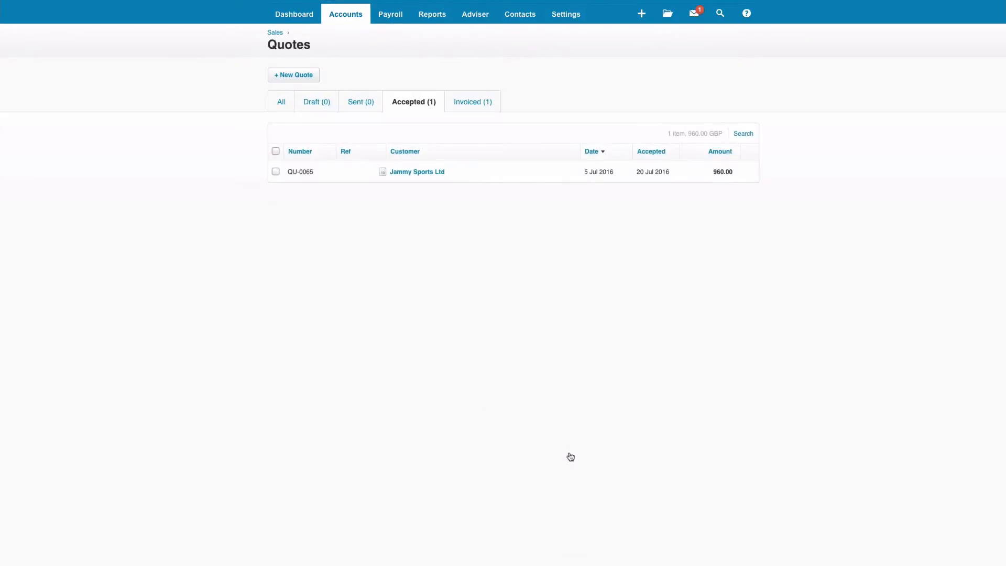
mouse_move(398, 243)
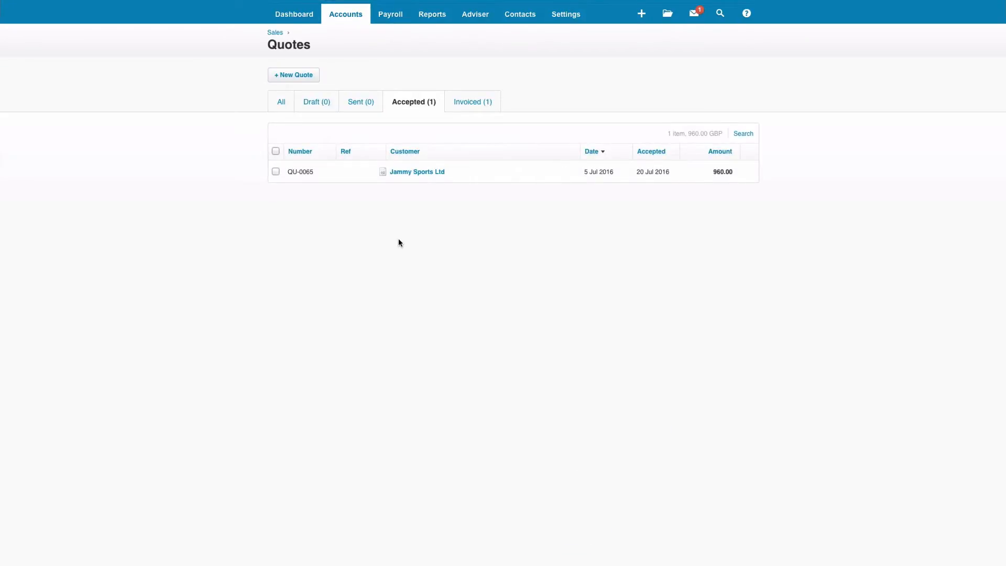
mouse_move(416, 176)
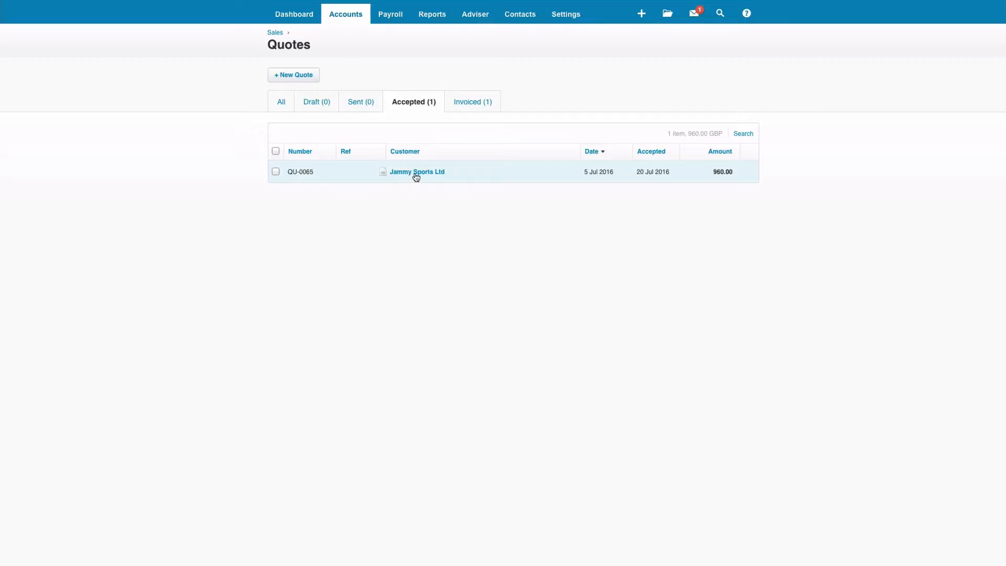
Turn quote QU-0065 into an invoice for Jammy Sports, marking it as invoiced
left_click(416, 172)
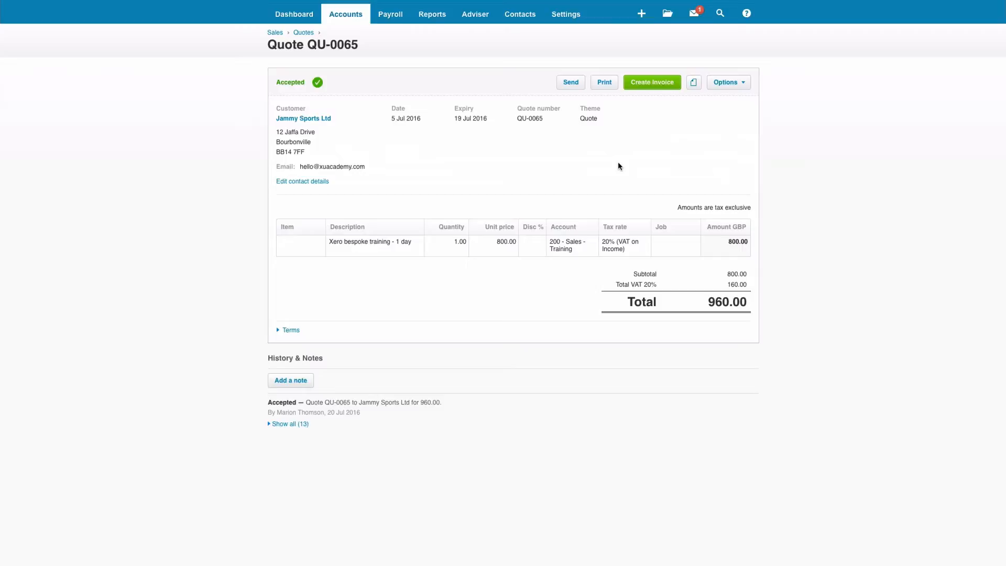
left_click(651, 83)
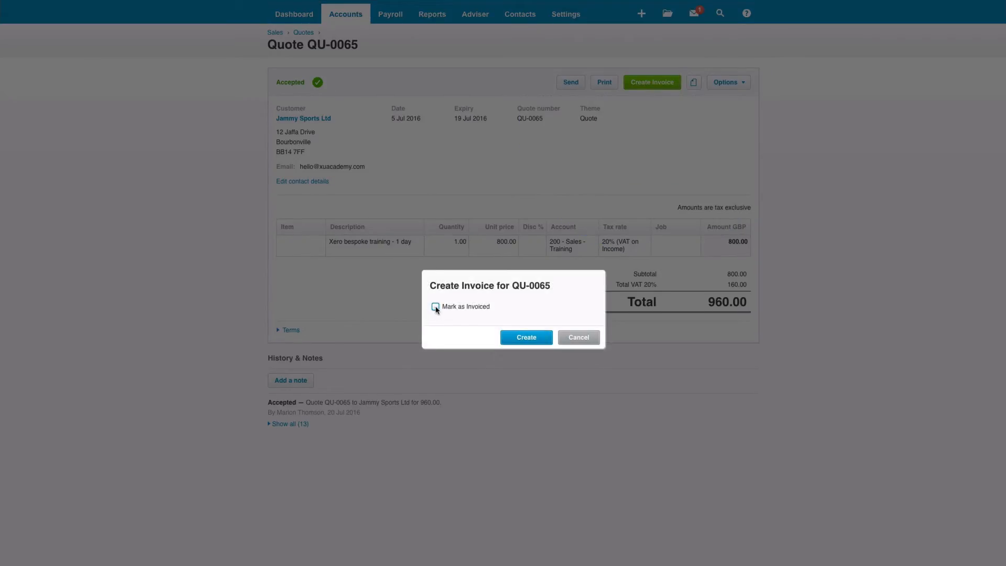
left_click(435, 306)
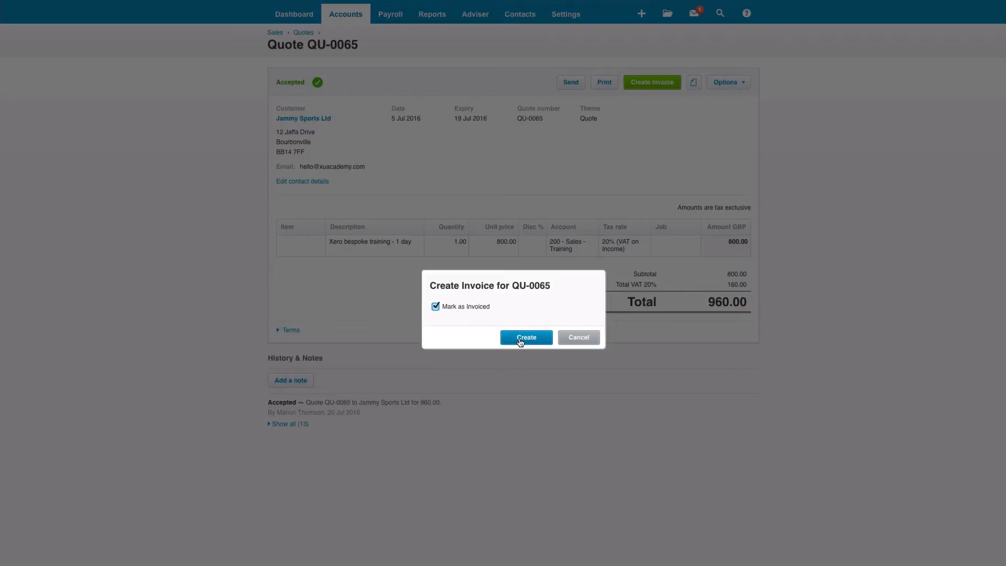
left_click(526, 337)
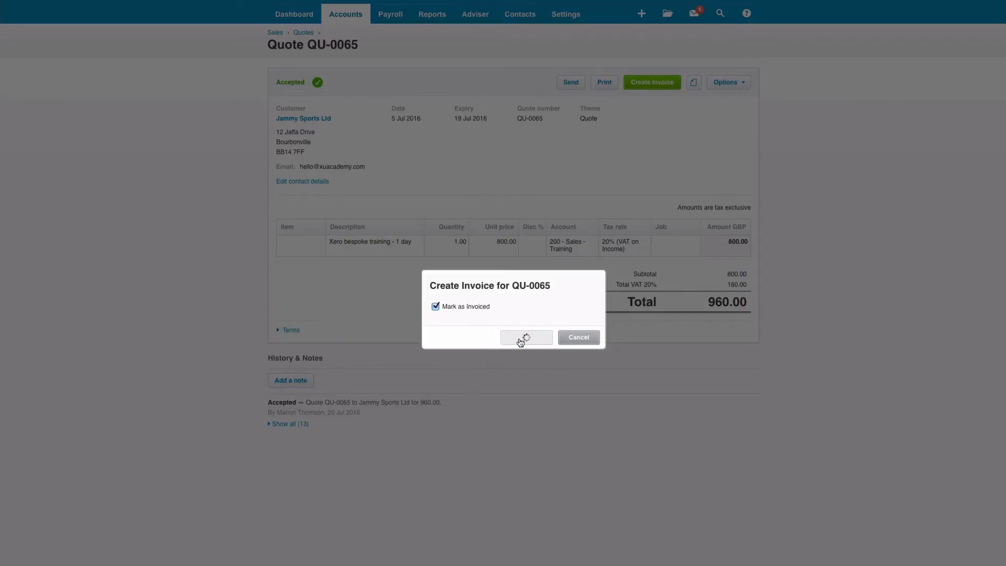
left_click(526, 337)
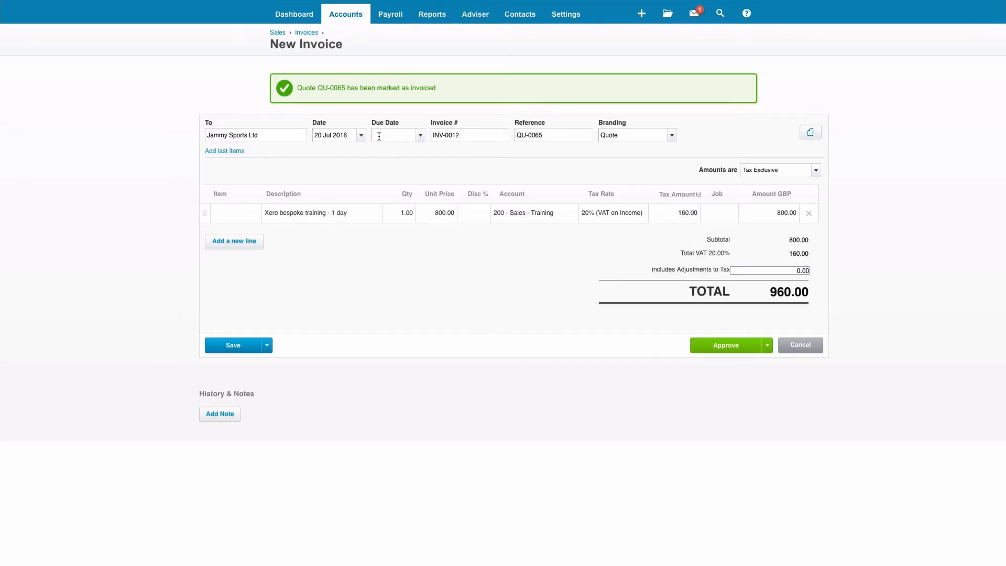
Set INV-0012's due date to +14 days (3 Aug 2016) and branding to Standard
type("+14")
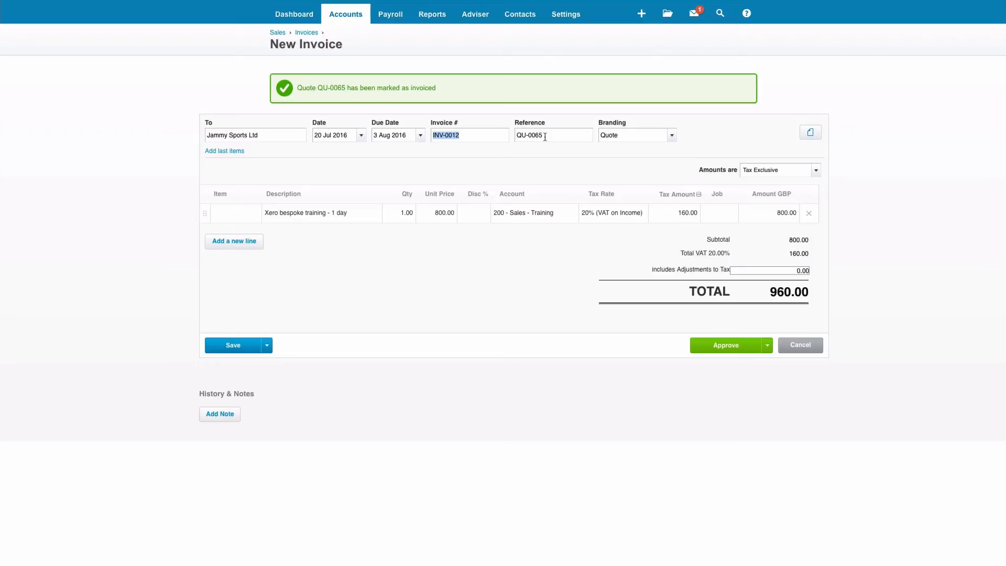
mouse_move(663, 154)
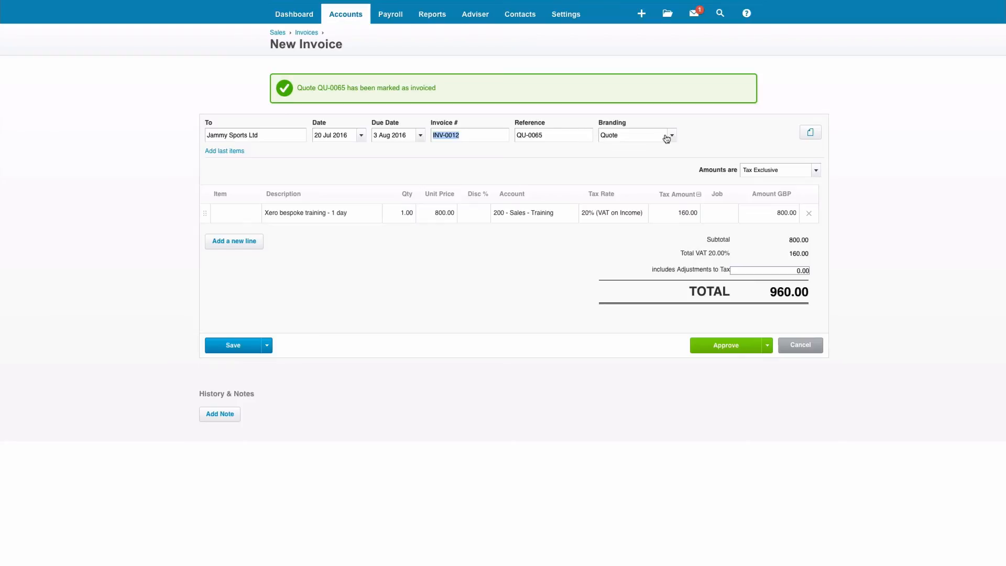
left_click(667, 137)
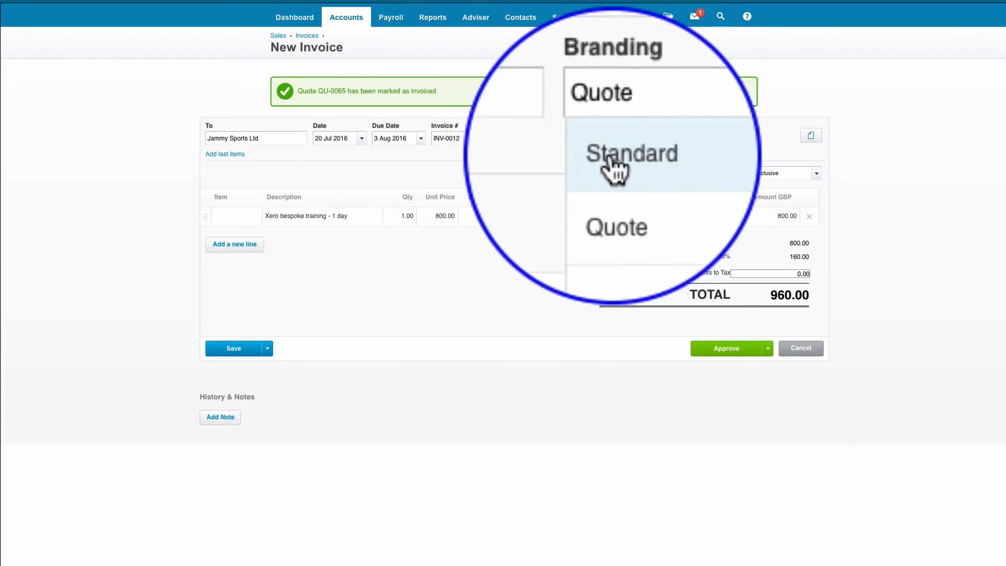
left_click(631, 153)
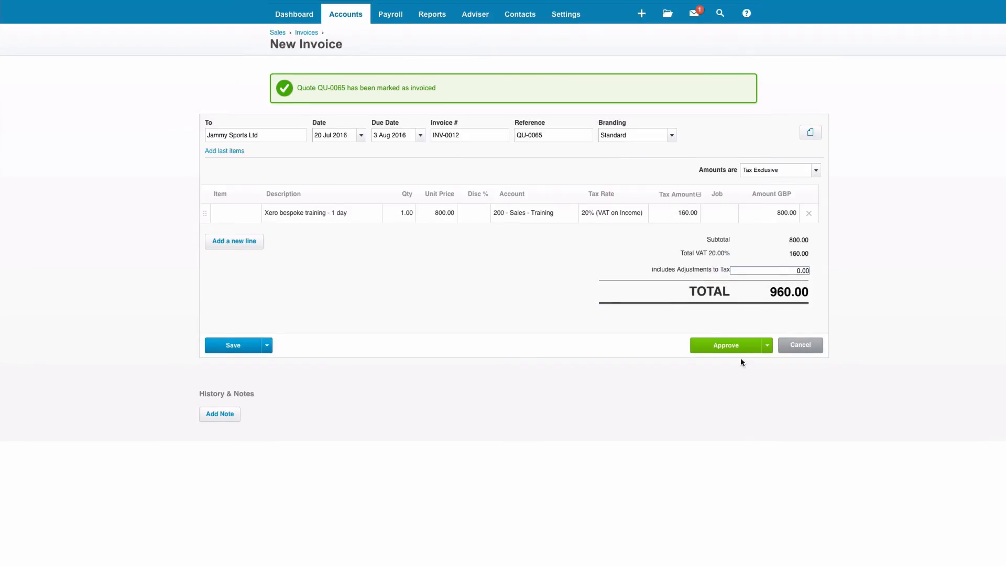
mouse_move(726, 345)
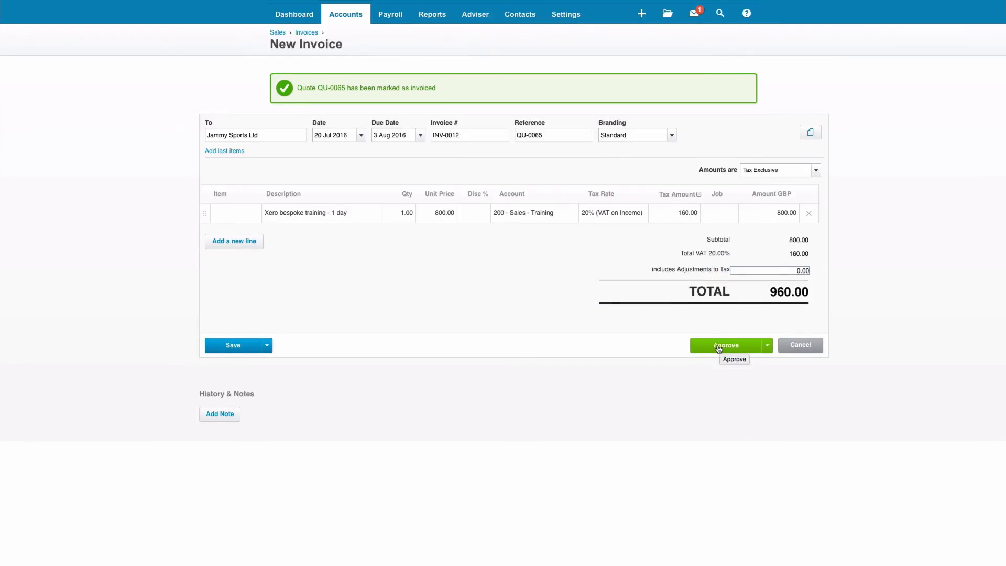
Approve INV-0012 so the 960.00 invoice awaits payment
left_click(725, 345)
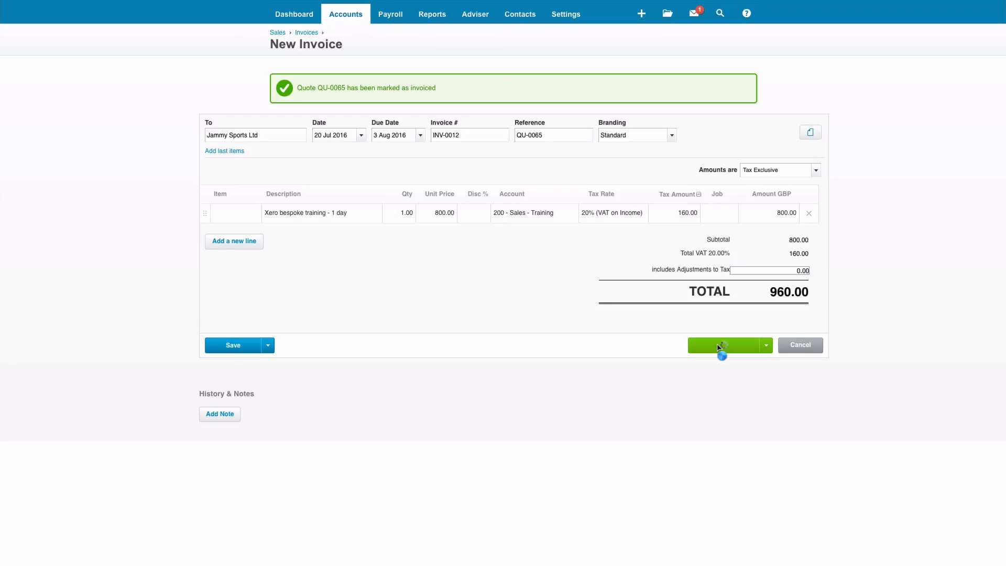
left_click(724, 345)
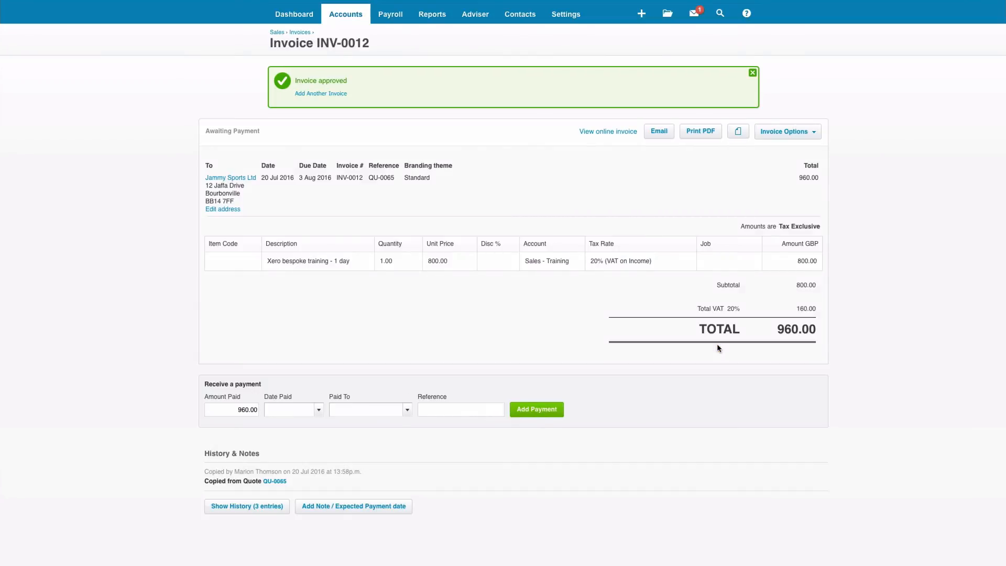
mouse_move(672, 290)
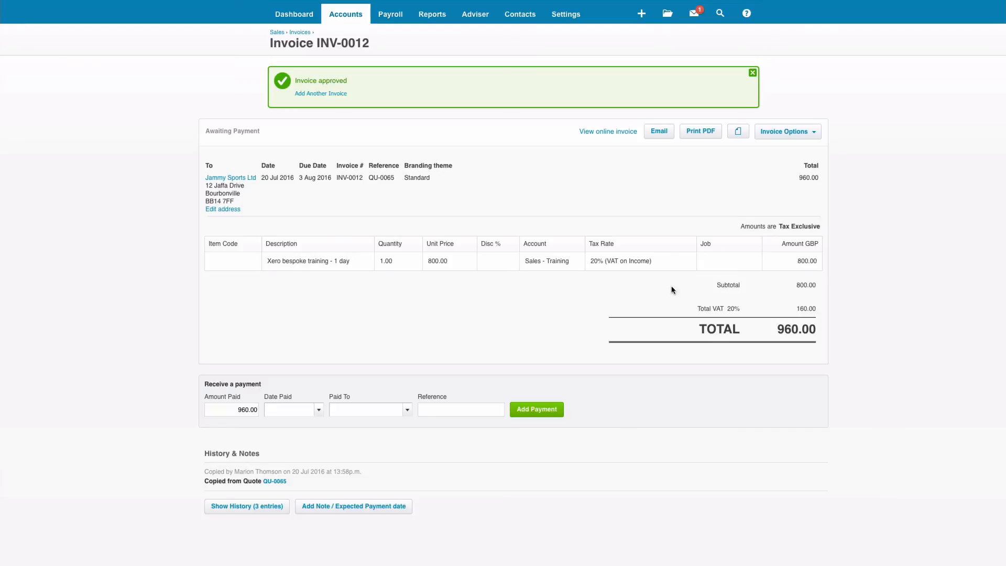
mouse_move(658, 131)
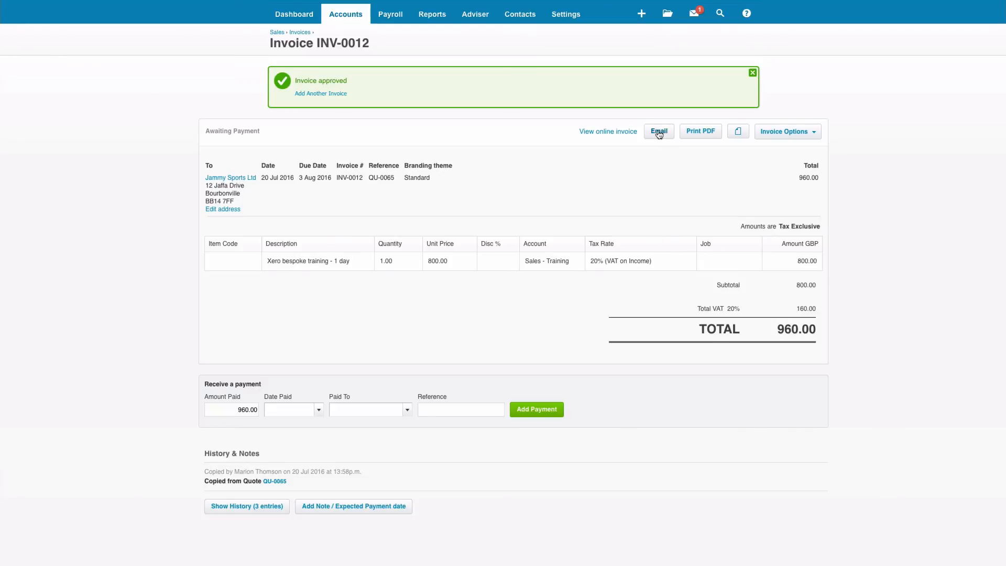